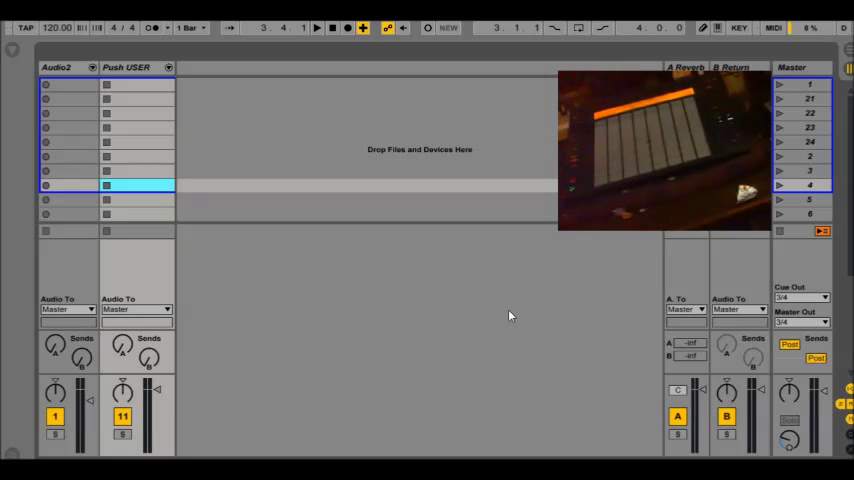
mouse_move(480, 304)
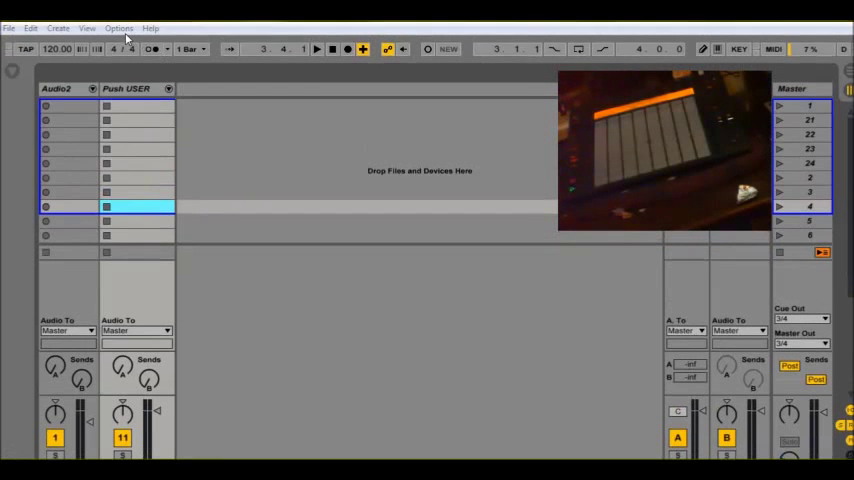
In Preferences MIDI Sync, enable Track/Remote for the Push and MIDI Yoke ports
left_click(118, 28)
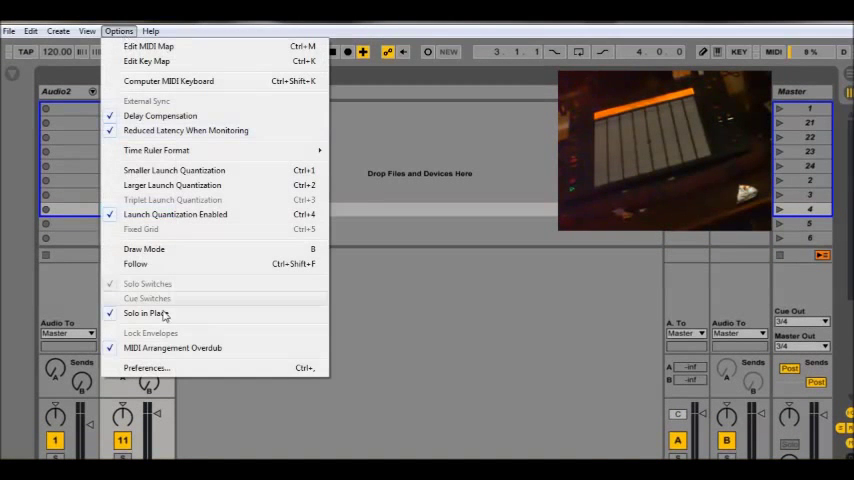
left_click(148, 368)
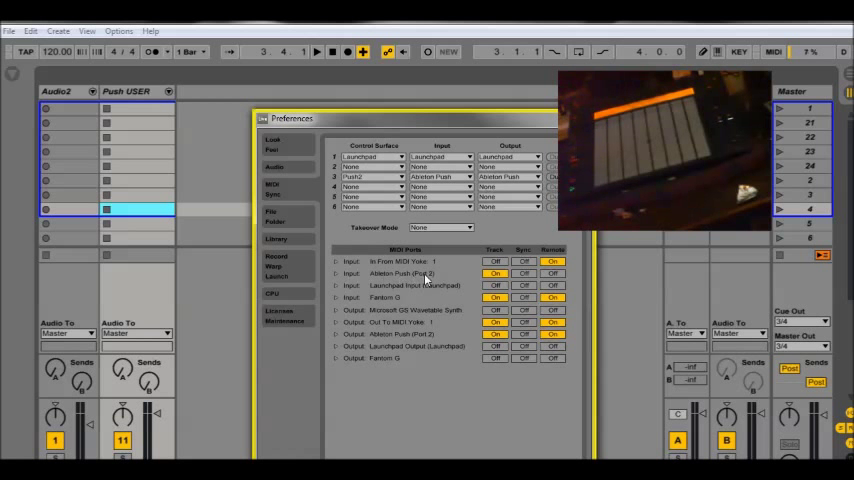
left_click(496, 272)
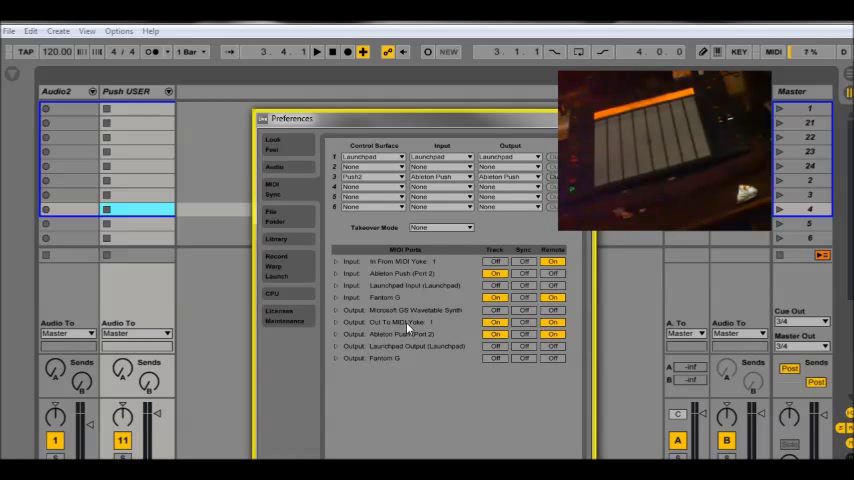
left_click(496, 322)
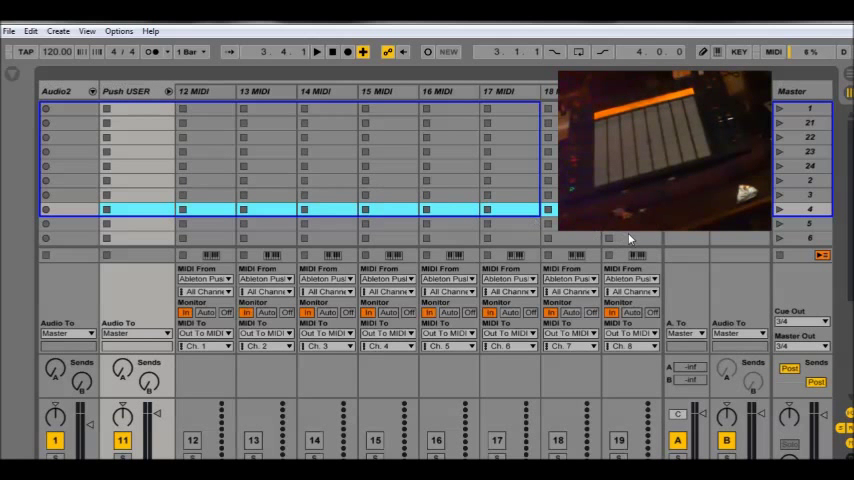
Show track I/O and route the MIDI track's output to MIDI Yoke 1
left_click(204, 252)
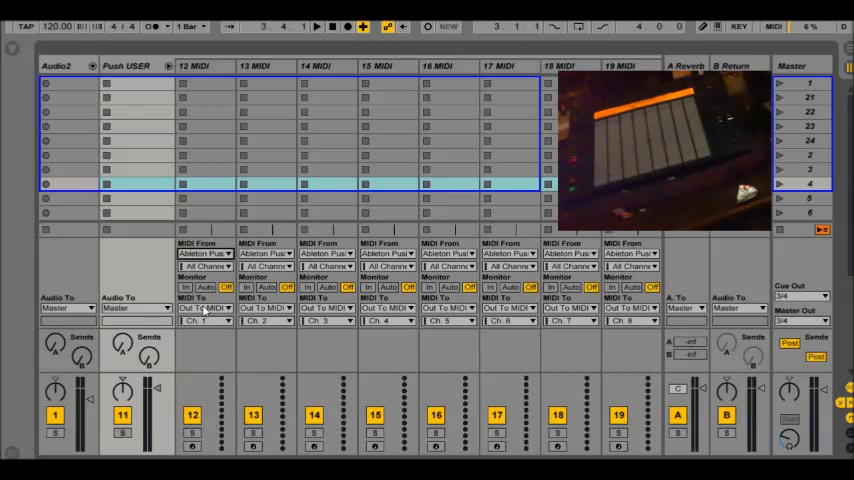
left_click(208, 308)
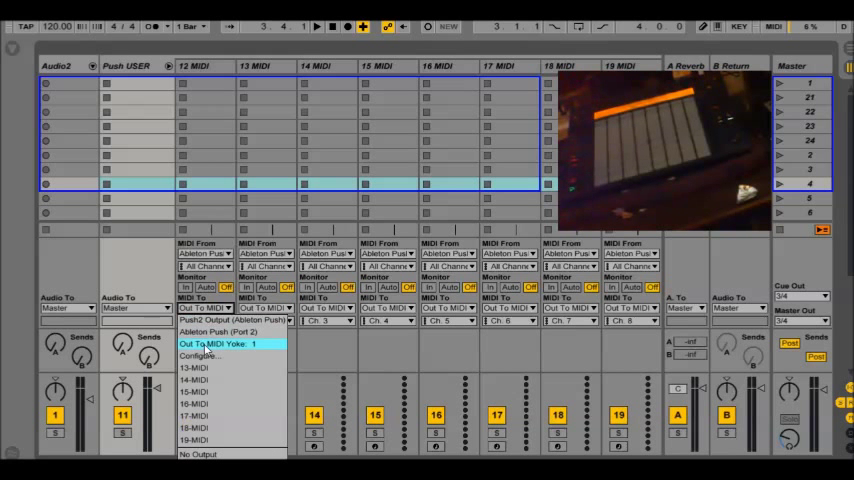
left_click(230, 344)
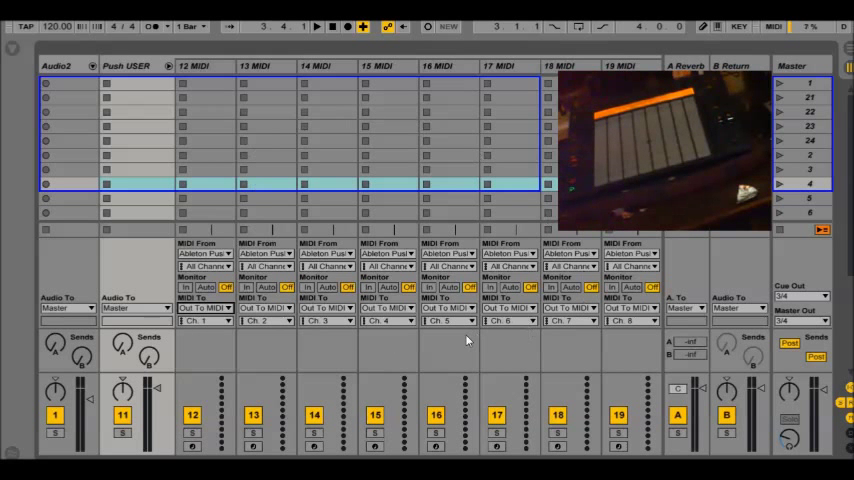
mouse_move(350, 350)
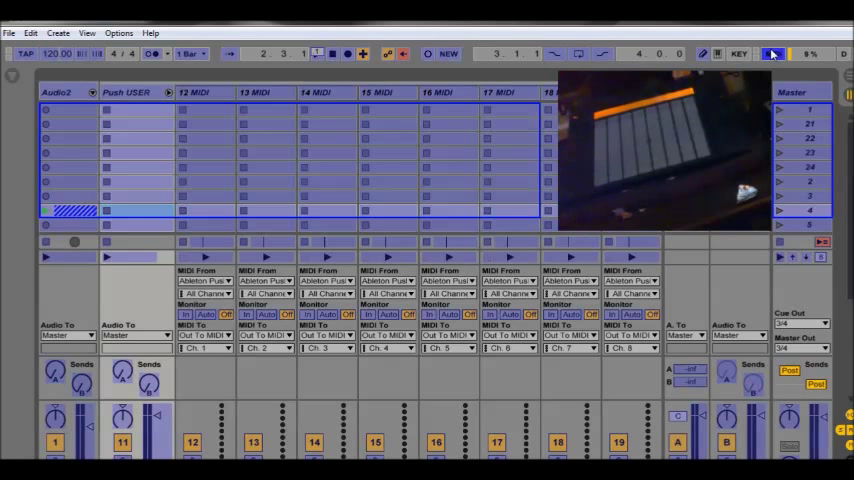
Stop playback and check the MIDI track routing, keeping the recorded clip in Audio2
left_click(772, 54)
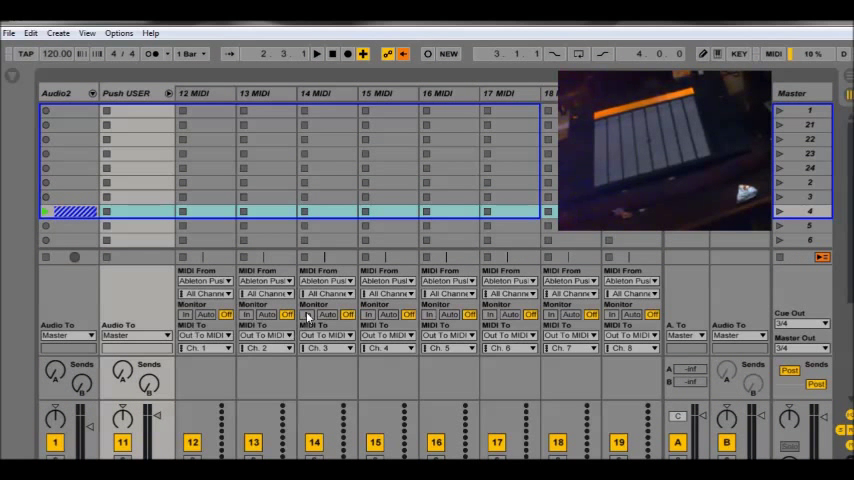
left_click(308, 316)
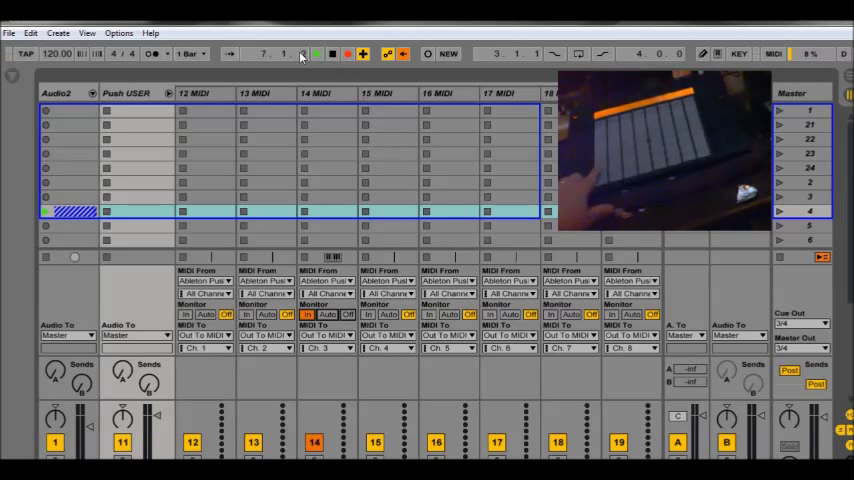
Set the playback start position and start the set playing again
left_click(772, 54)
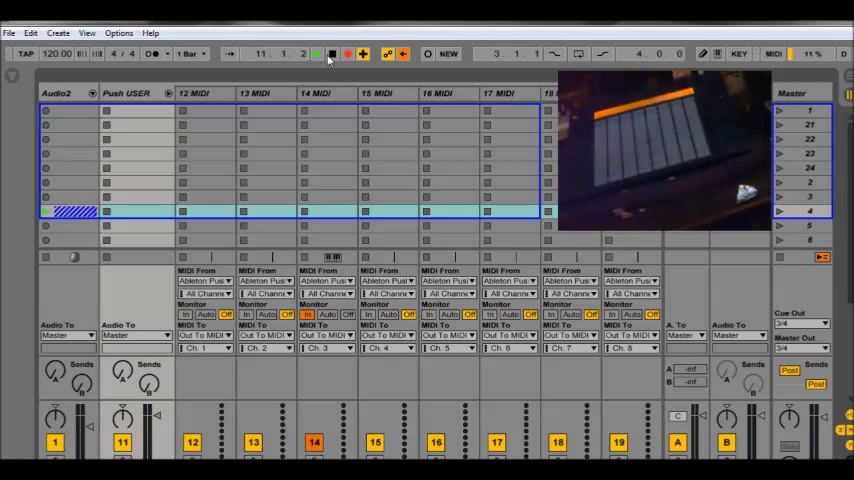
left_click(318, 54)
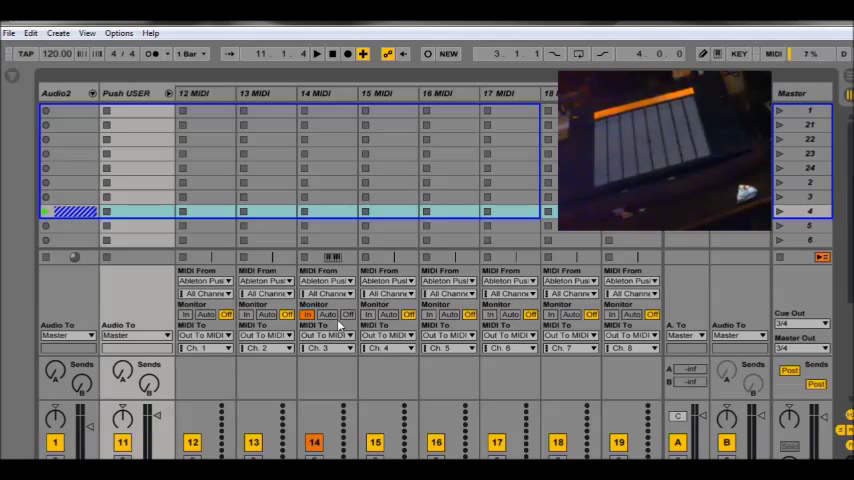
mouse_move(344, 316)
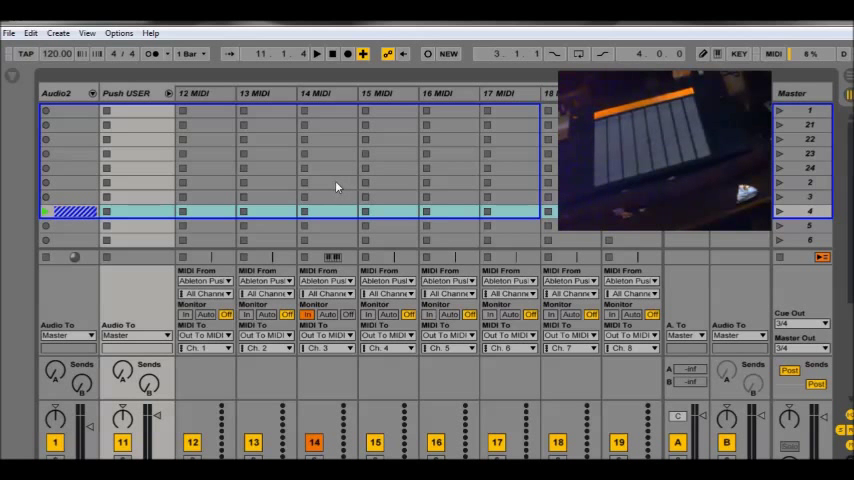
mouse_move(344, 190)
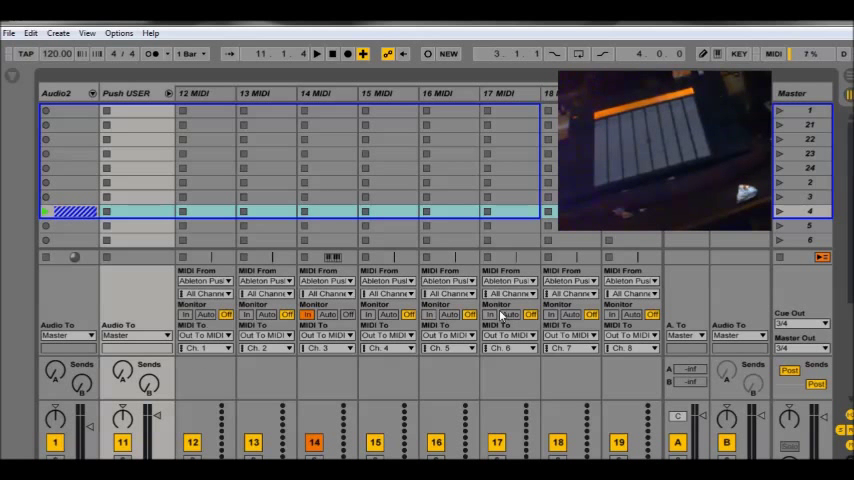
mouse_move(500, 316)
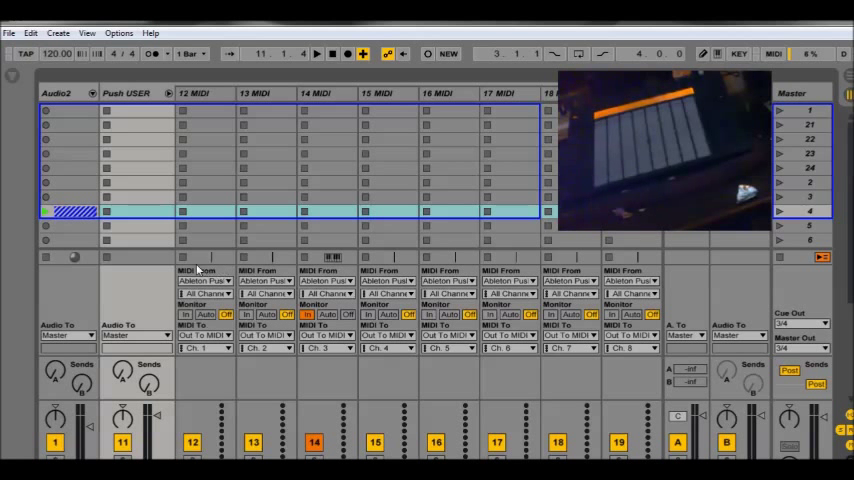